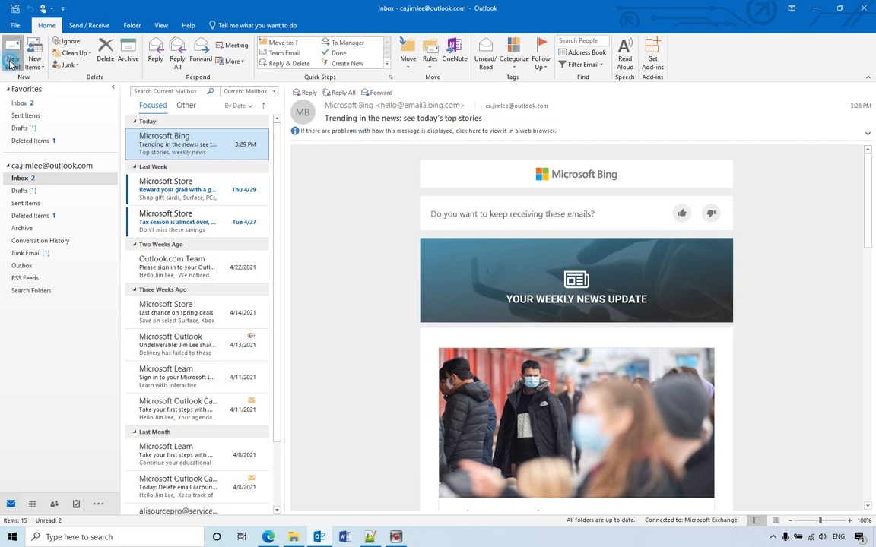
Step: Start a new email message from the Home tab
{"action": "left_click", "coordinate": [12, 53]}
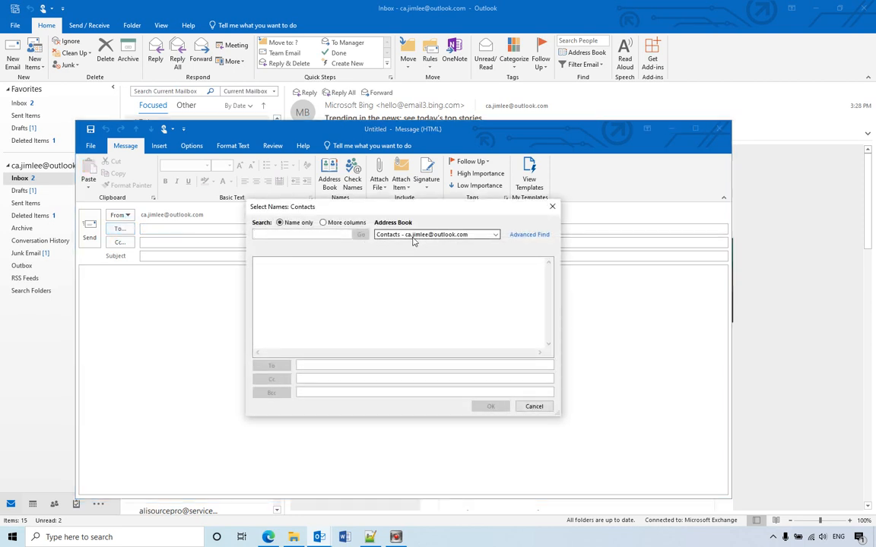
Step: Switch the Select Names address book to Offline Global Address List, review it, then close the blank message
{"action": "left_click", "coordinate": [495, 235]}
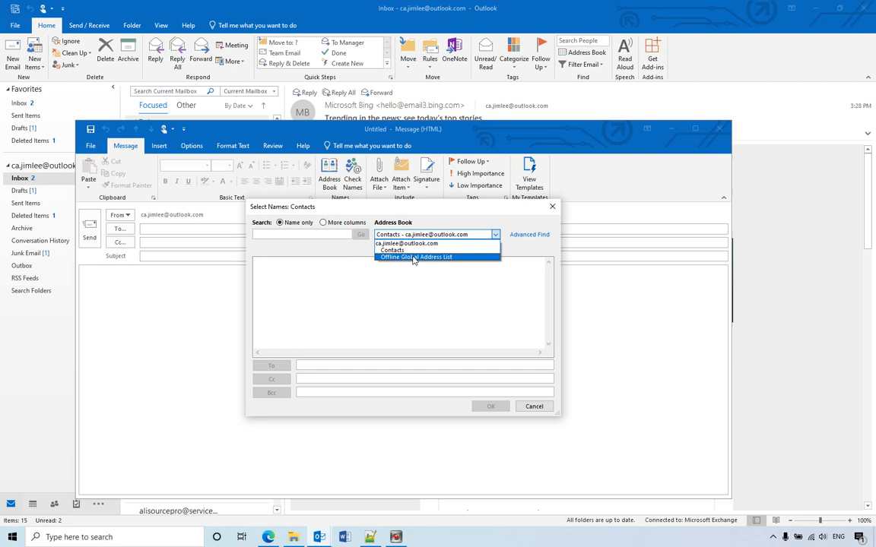
{"action": "mouse_move", "coordinate": [392, 250]}
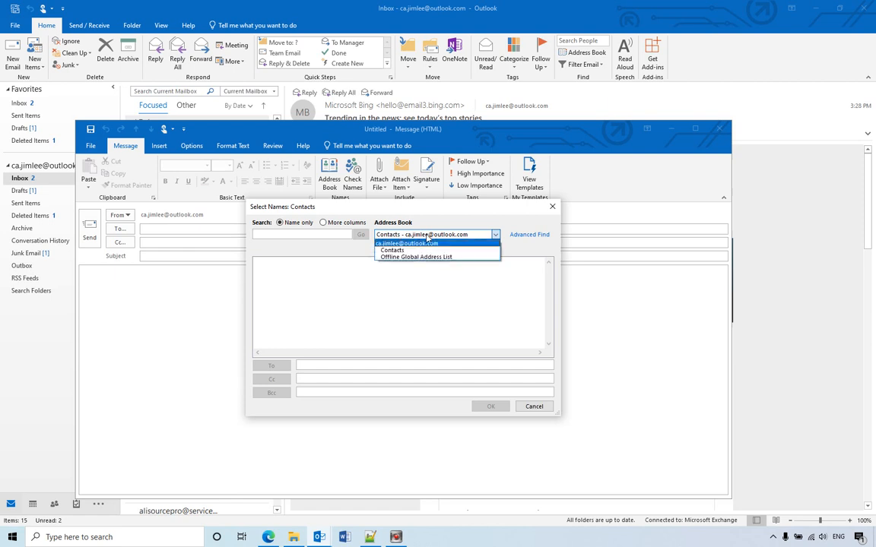
{"action": "left_click", "coordinate": [391, 250]}
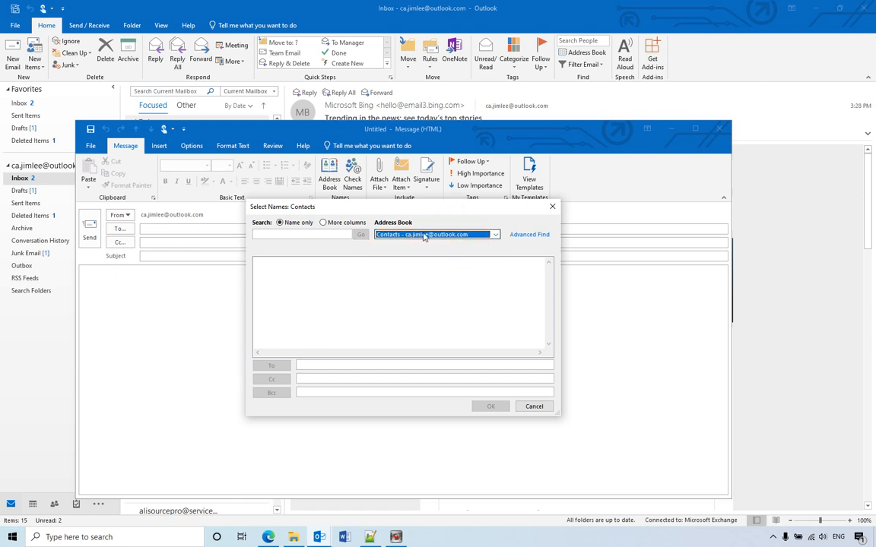
{"action": "left_click", "coordinate": [495, 234]}
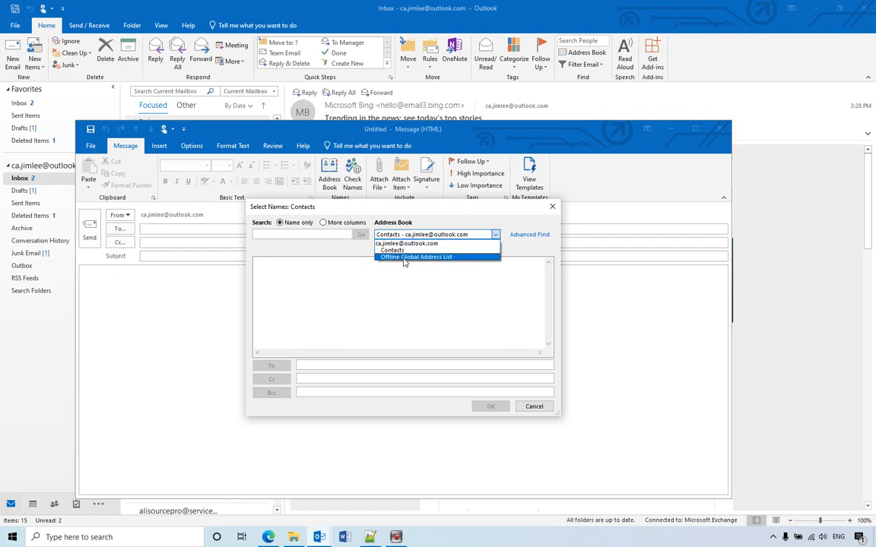
{"action": "mouse_move", "coordinate": [401, 263]}
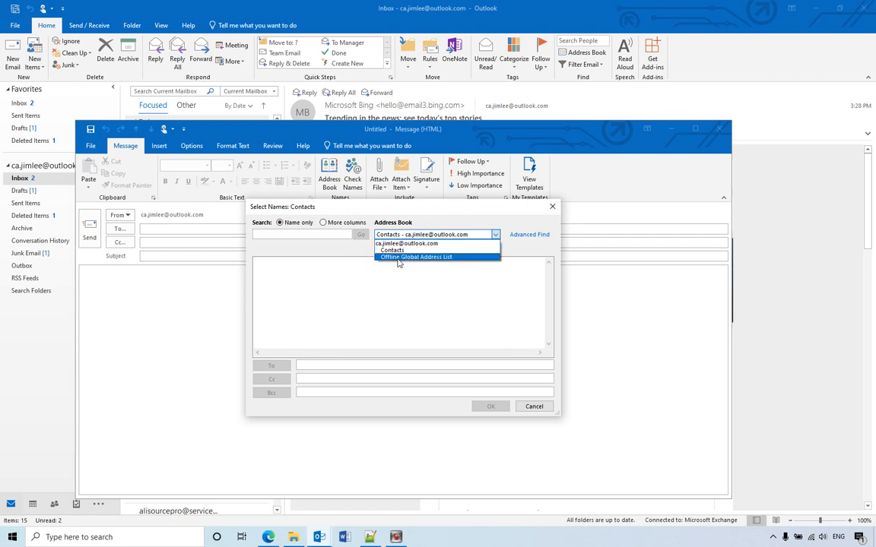
{"action": "mouse_move", "coordinate": [445, 256]}
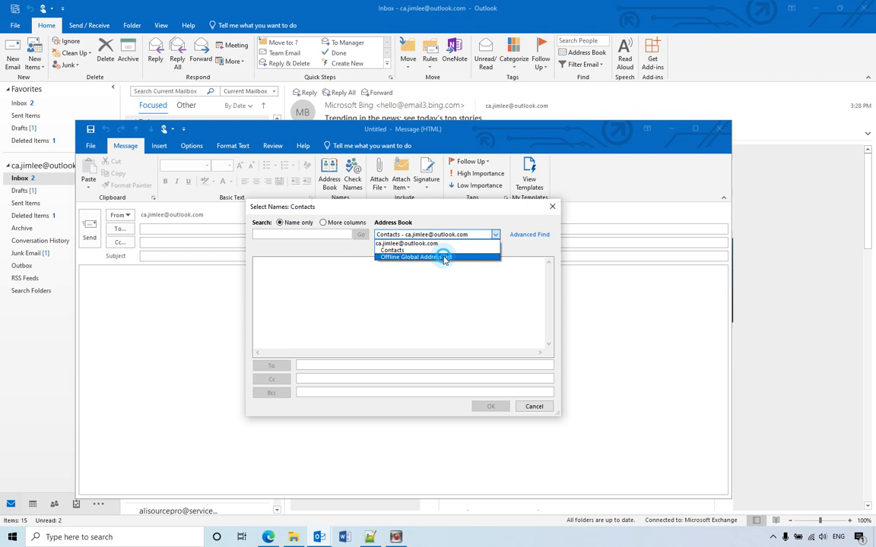
{"action": "left_click", "coordinate": [435, 256]}
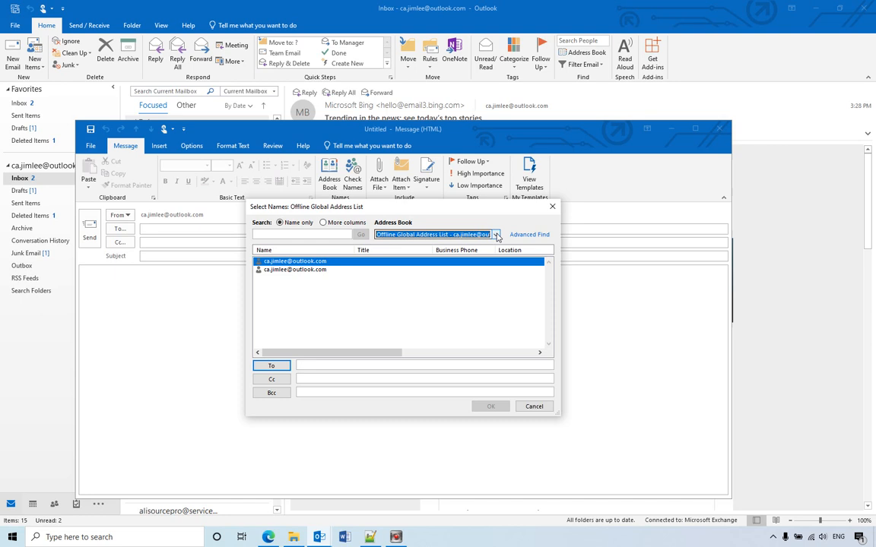
{"action": "left_click", "coordinate": [495, 234]}
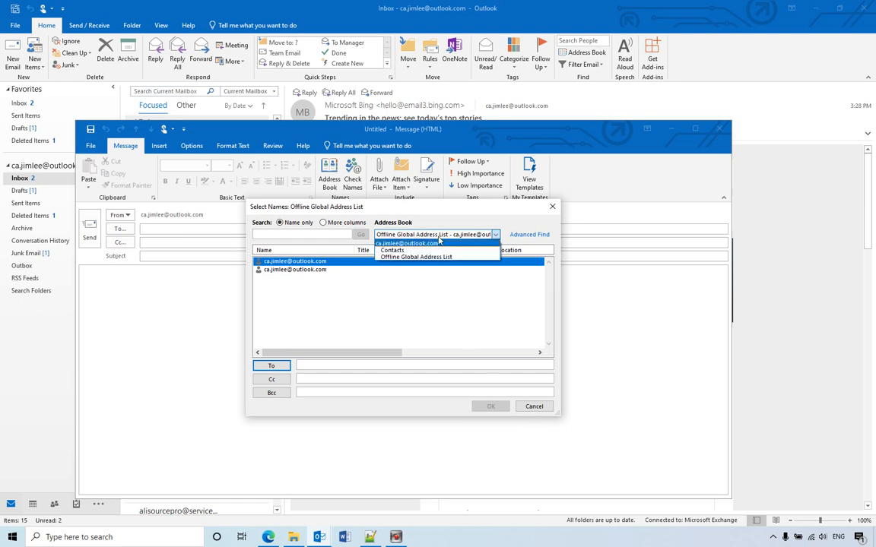
{"action": "mouse_move", "coordinate": [416, 257]}
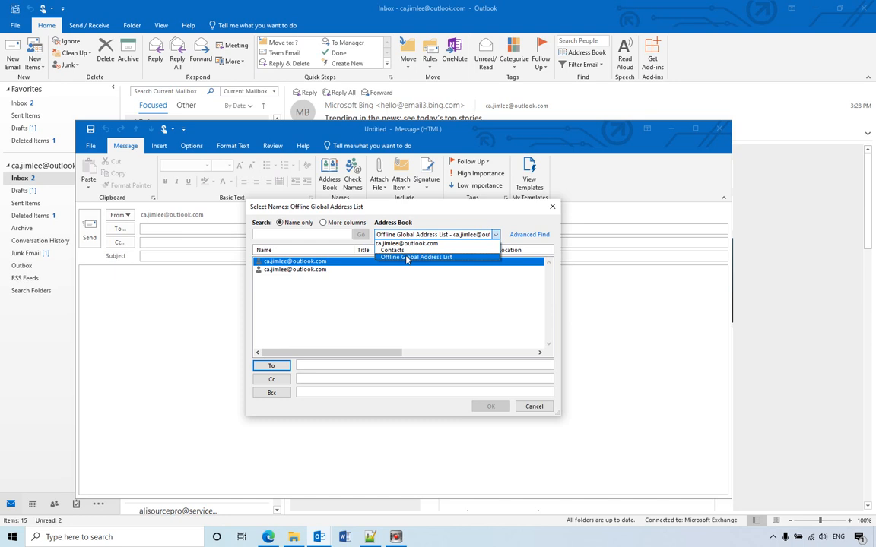
{"action": "mouse_move", "coordinate": [445, 261]}
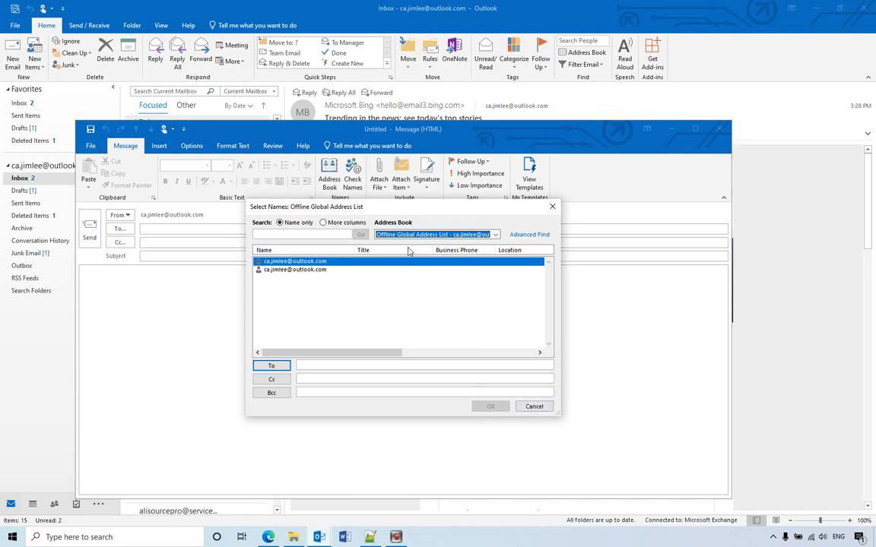
{"action": "mouse_move", "coordinate": [577, 447]}
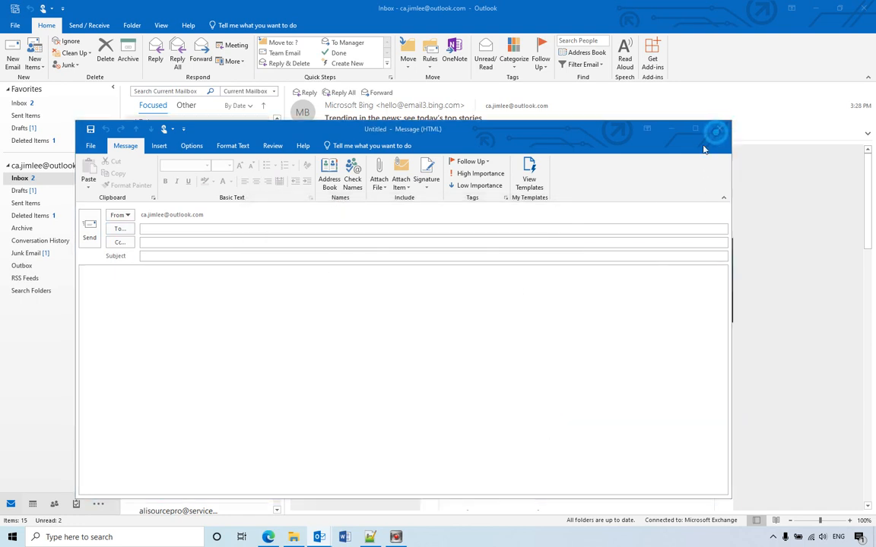
{"action": "left_click", "coordinate": [712, 129]}
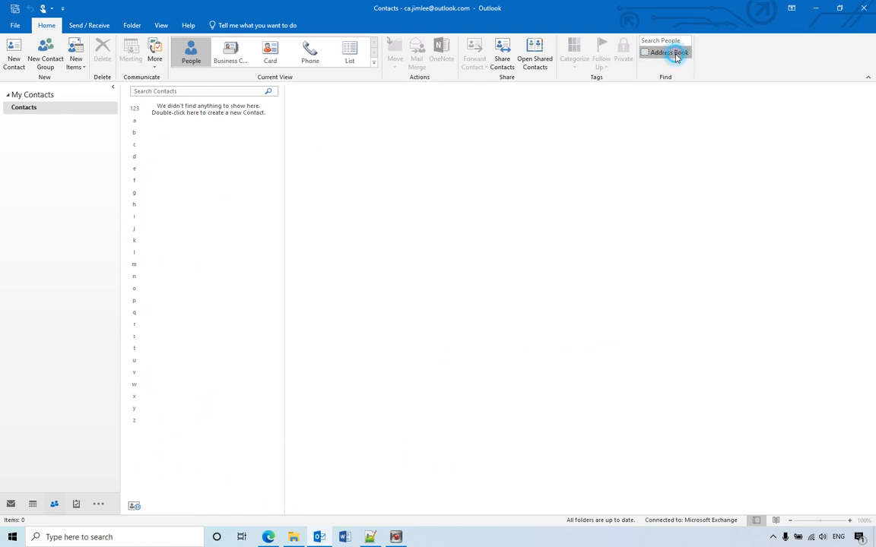
Step: Bring up the Address Book window from People and reveal its Tools commands
{"action": "left_click", "coordinate": [667, 51]}
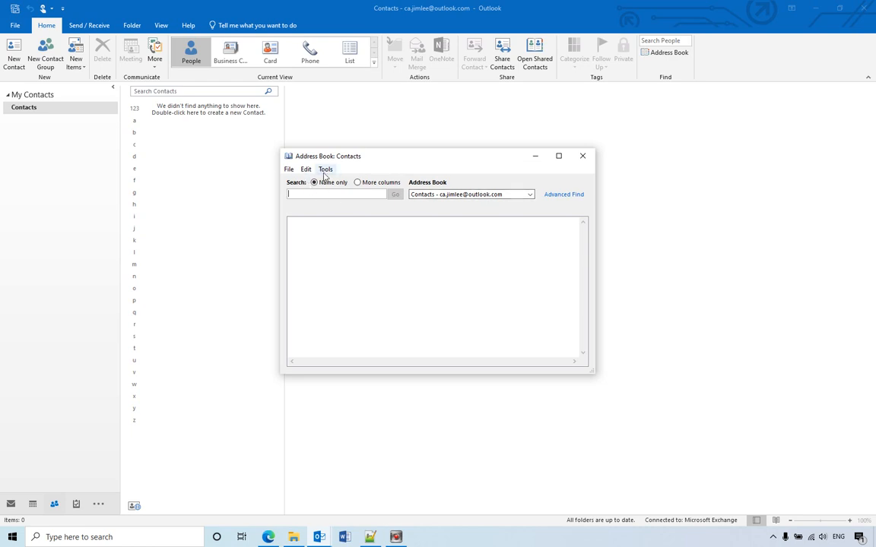
{"action": "left_click", "coordinate": [326, 168]}
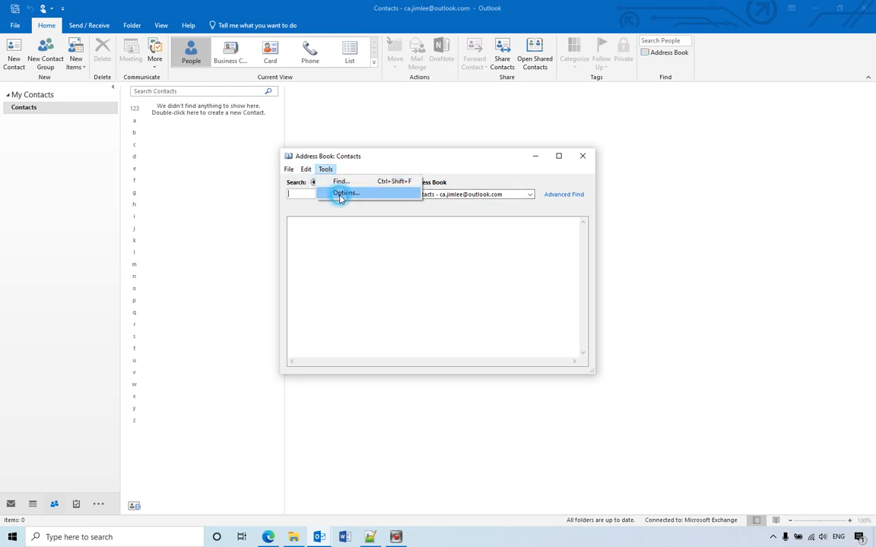
Step: In Addressing options set Offline Global Address List to show first and confirm with OK
{"action": "left_click", "coordinate": [346, 192]}
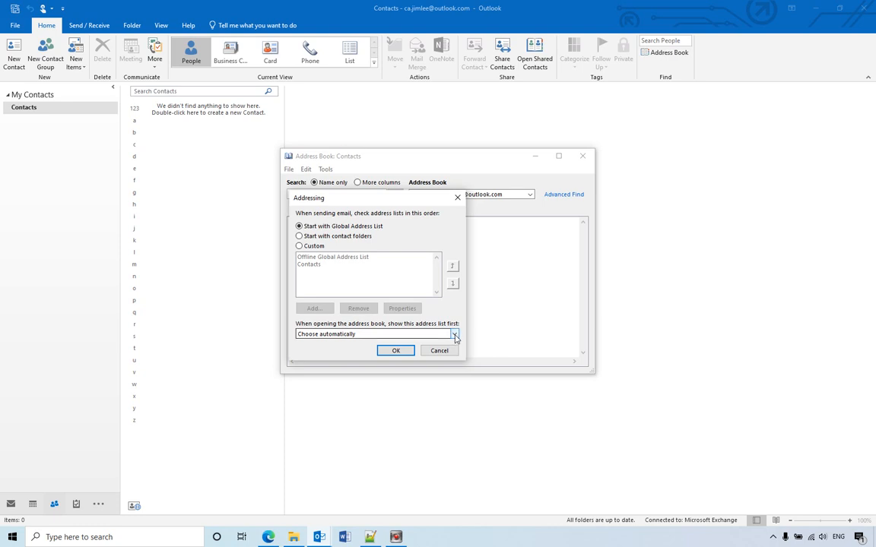
{"action": "left_click", "coordinate": [454, 334]}
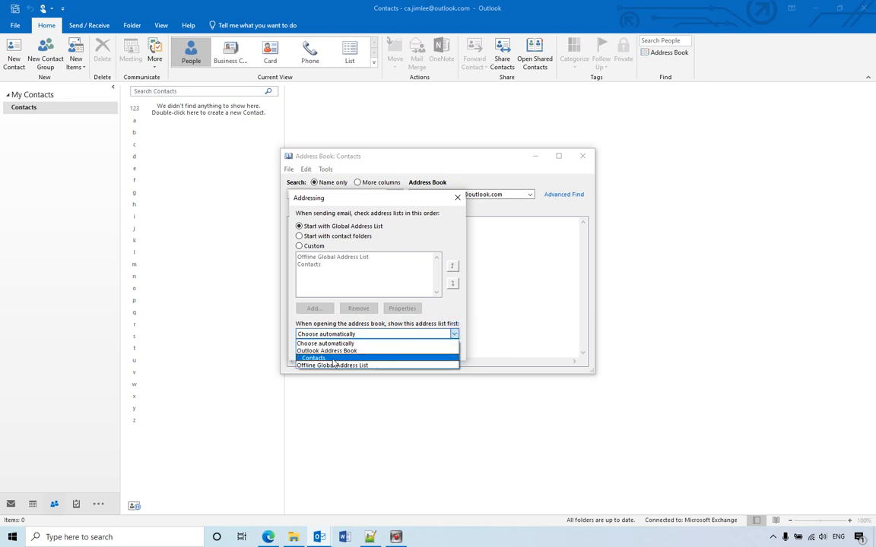
{"action": "mouse_move", "coordinate": [332, 365]}
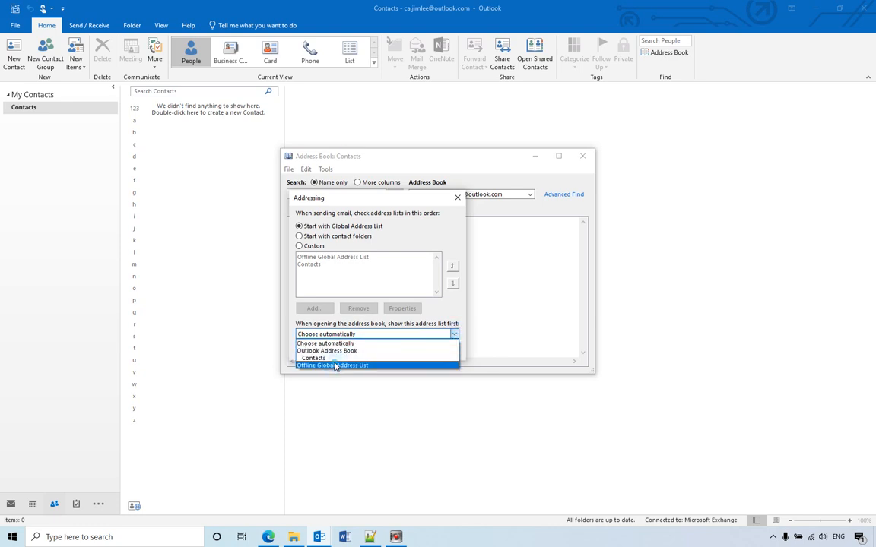
{"action": "left_click", "coordinate": [332, 366]}
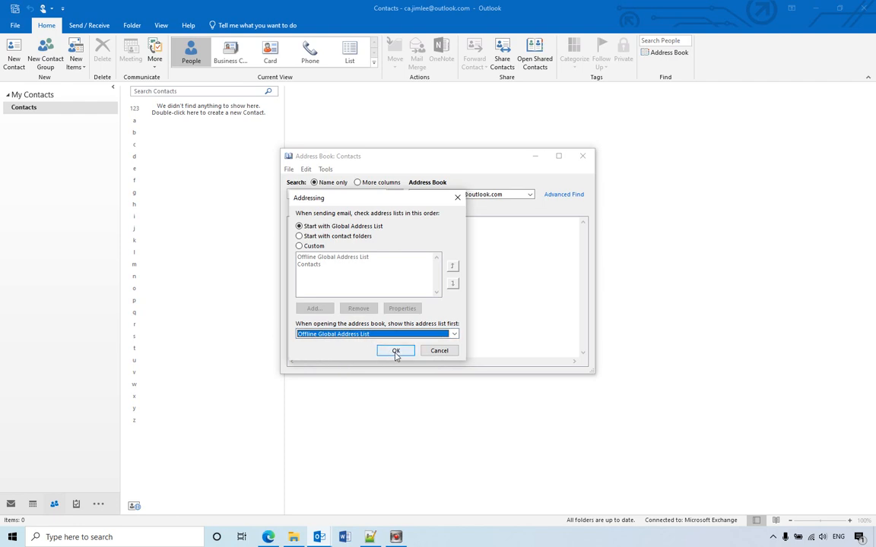
{"action": "left_click", "coordinate": [395, 350]}
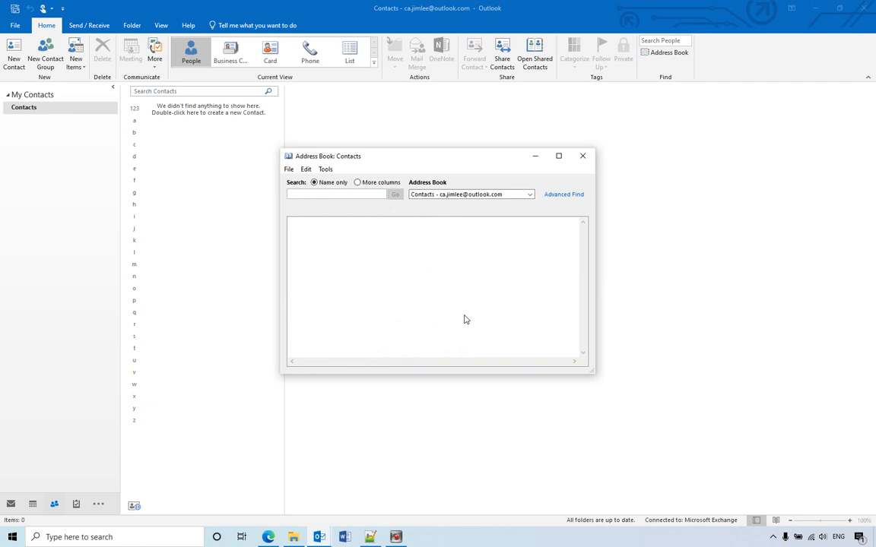
Step: Verify a new email's recipient picker opens on Offline Global Address List, then close the picker and test message
{"action": "left_click", "coordinate": [582, 156]}
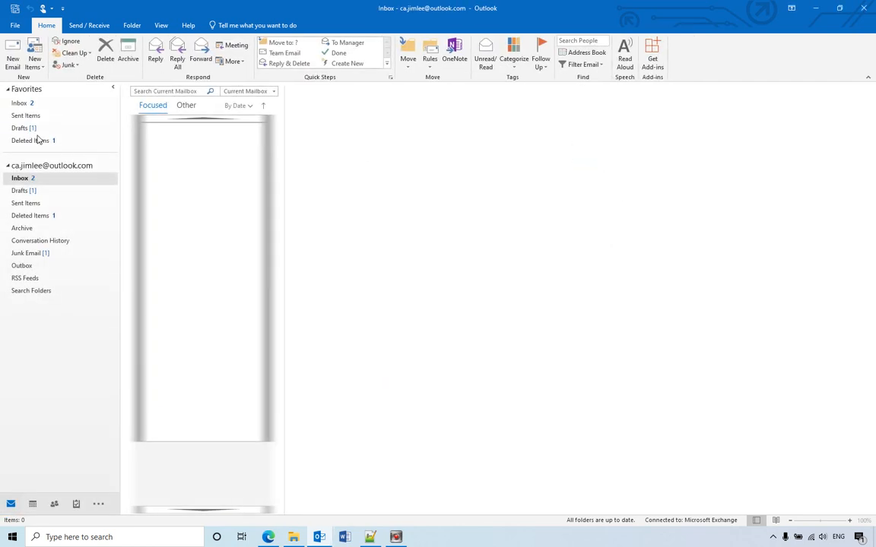
{"action": "left_click", "coordinate": [12, 53]}
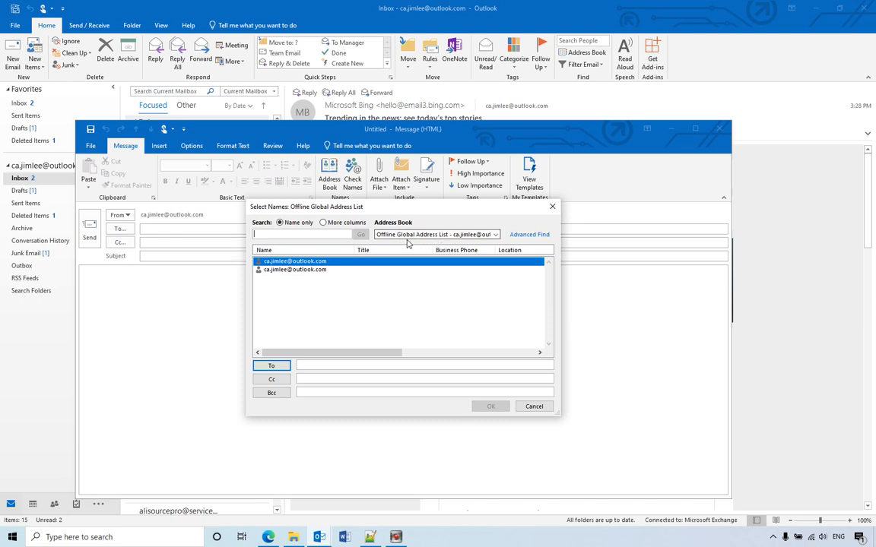
{"action": "mouse_move", "coordinate": [485, 373]}
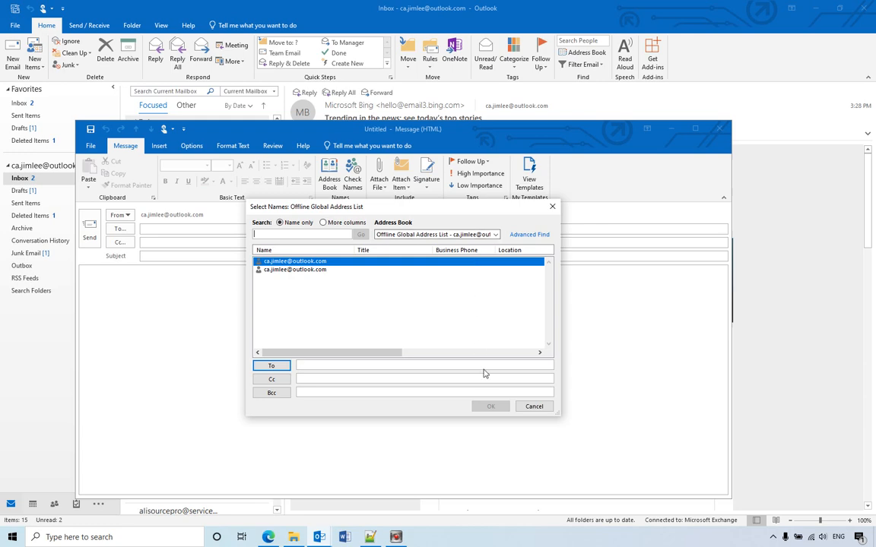
{"action": "left_click", "coordinate": [533, 406]}
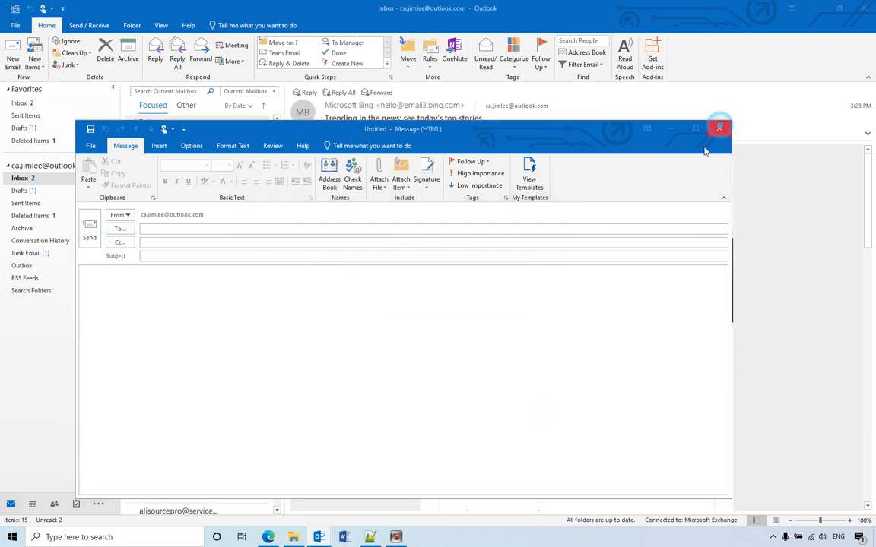
{"action": "left_click", "coordinate": [720, 127]}
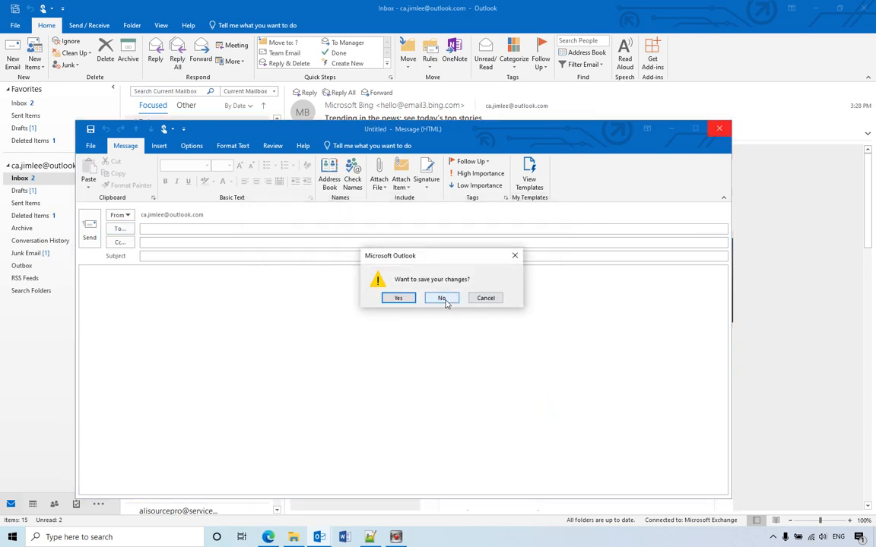